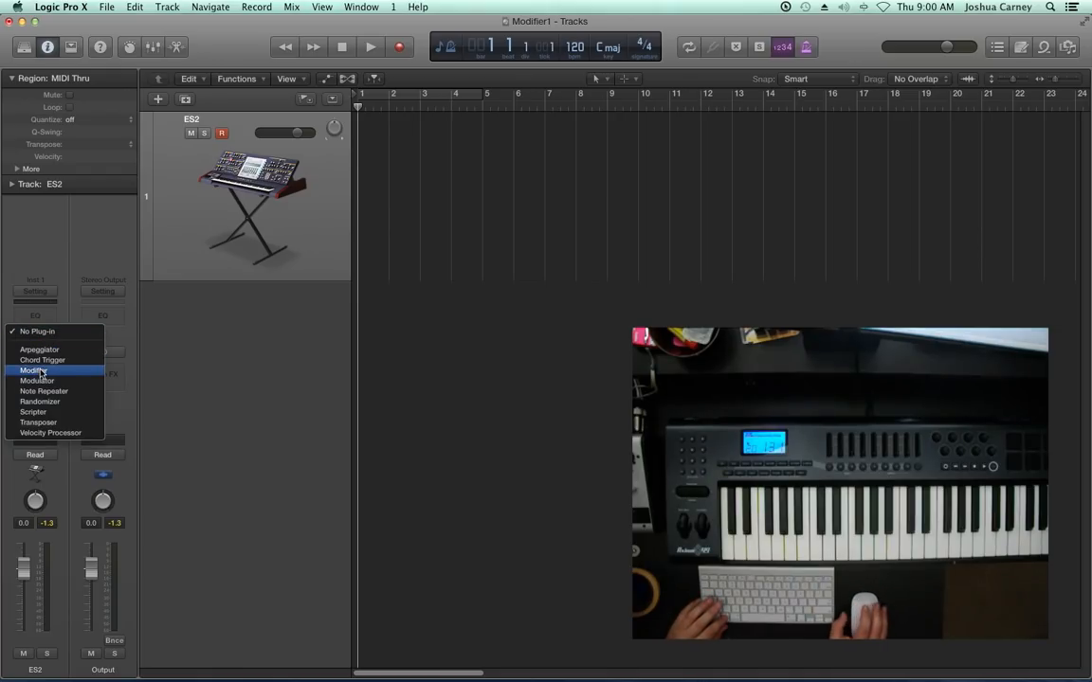
Step: Insert the Modifier MIDI effect into the ES2 channel strip's MIDI FX slot
left_click(33, 370)
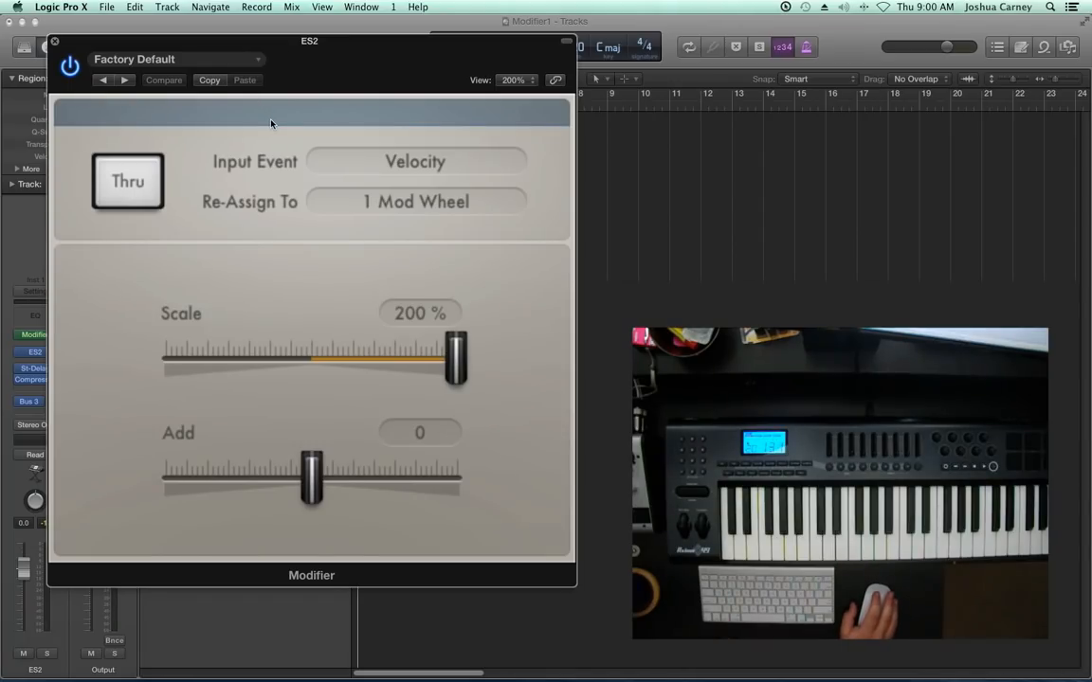
mouse_move(255, 136)
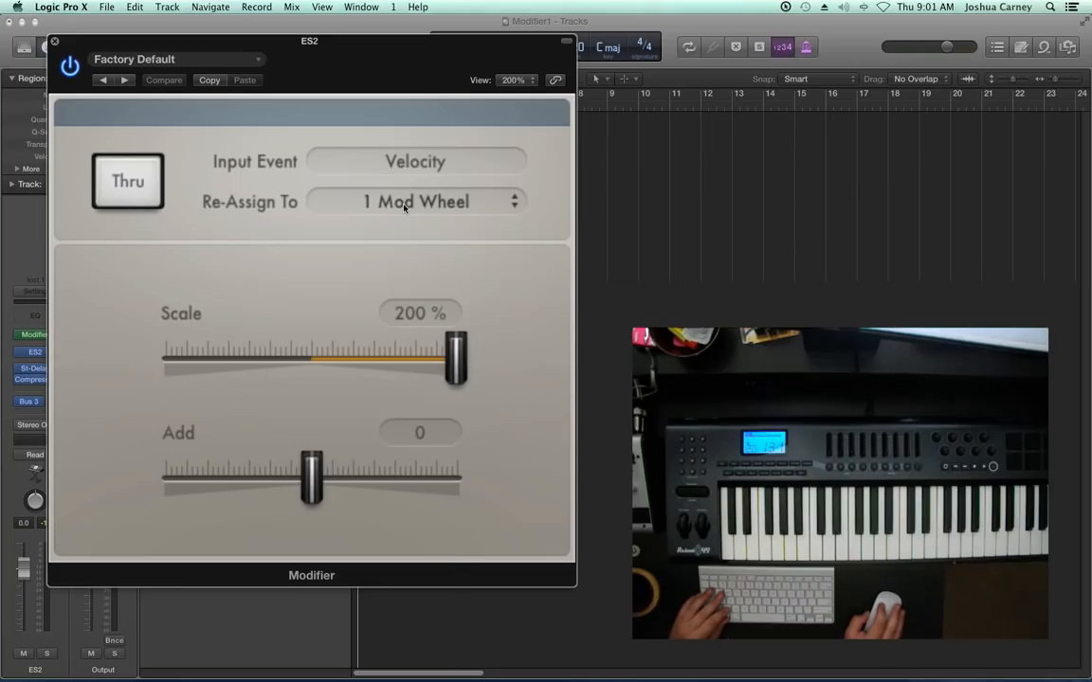
left_click(415, 201)
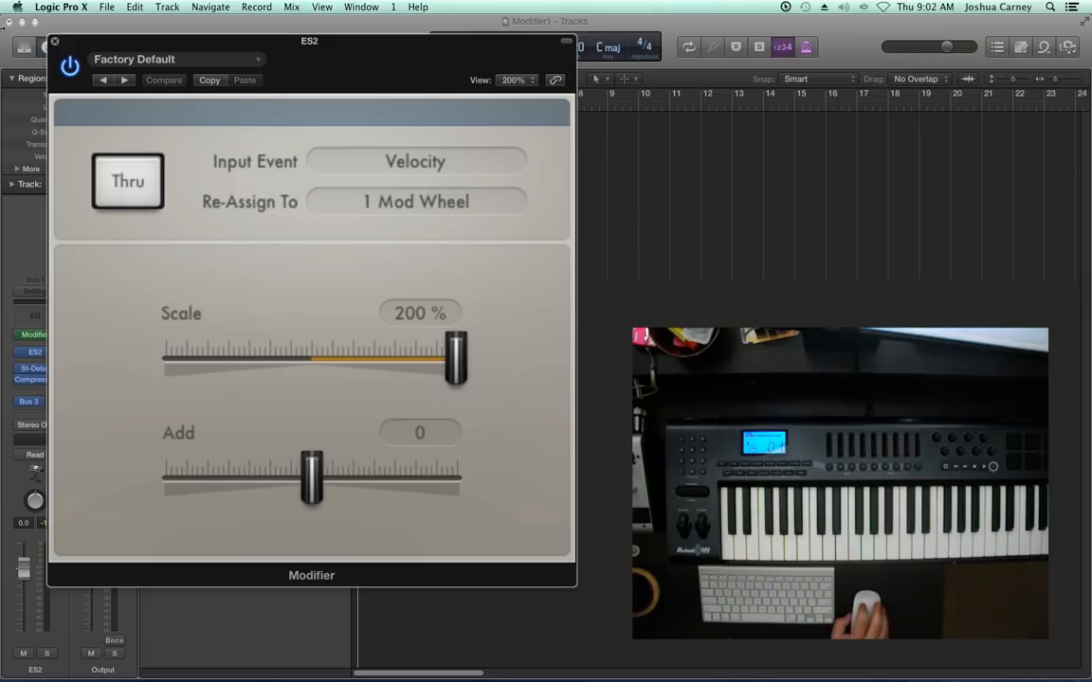
Step: Close the Modifier plug-in settings window
left_click(54, 40)
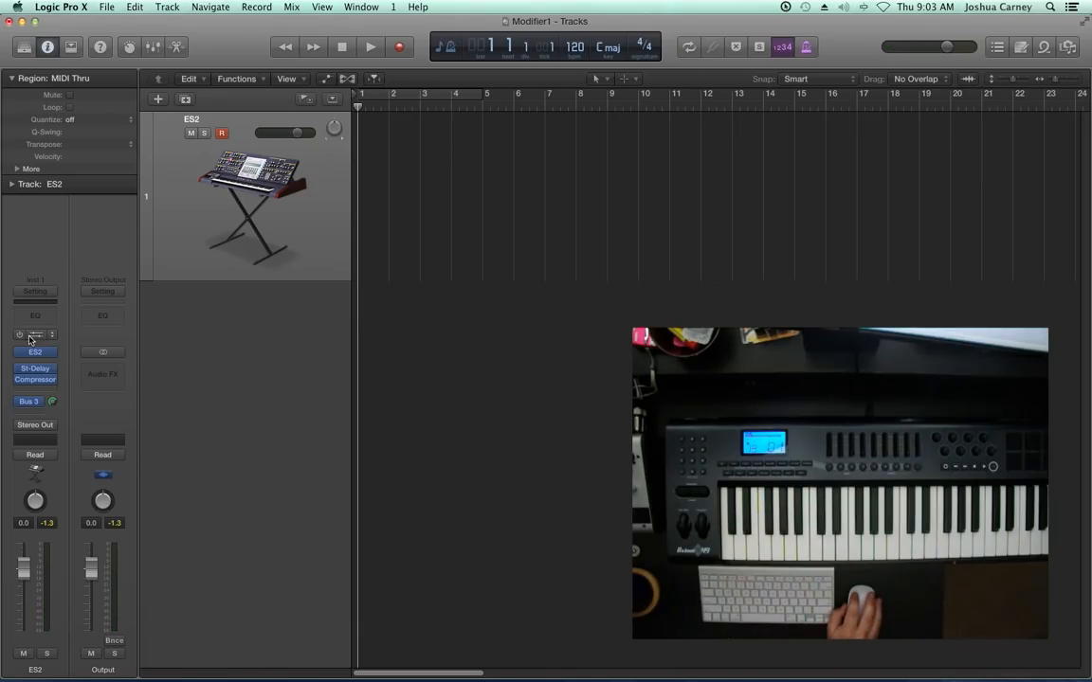
Step: Reopen the Modifier plug-in window from its slot on the ES2 channel strip
left_click(35, 335)
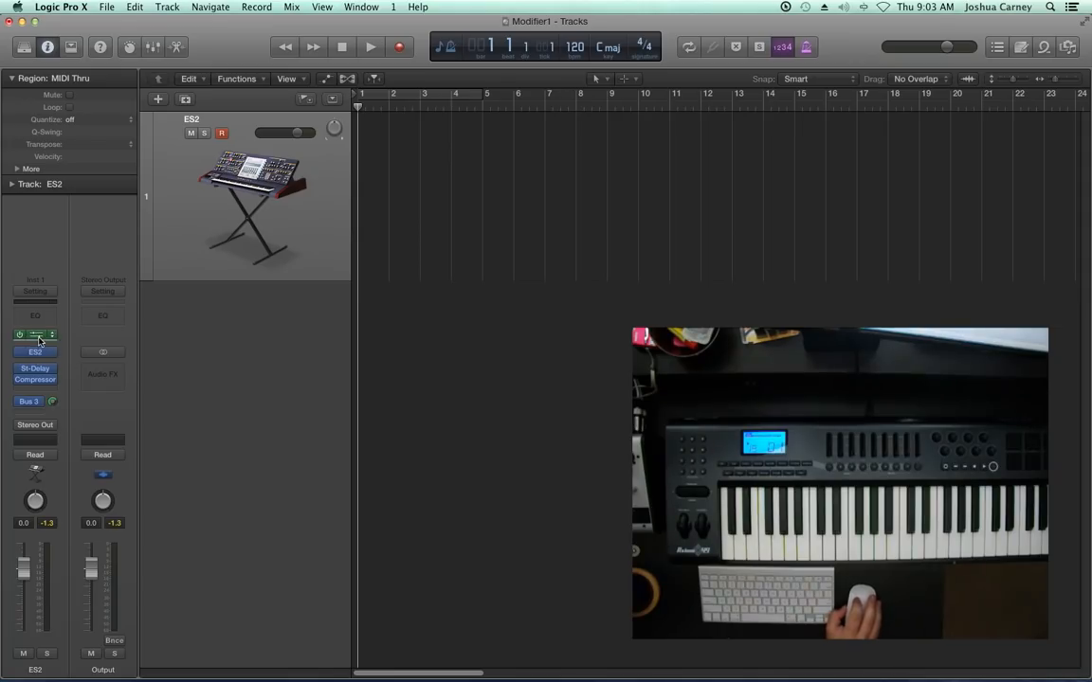
left_click(35, 334)
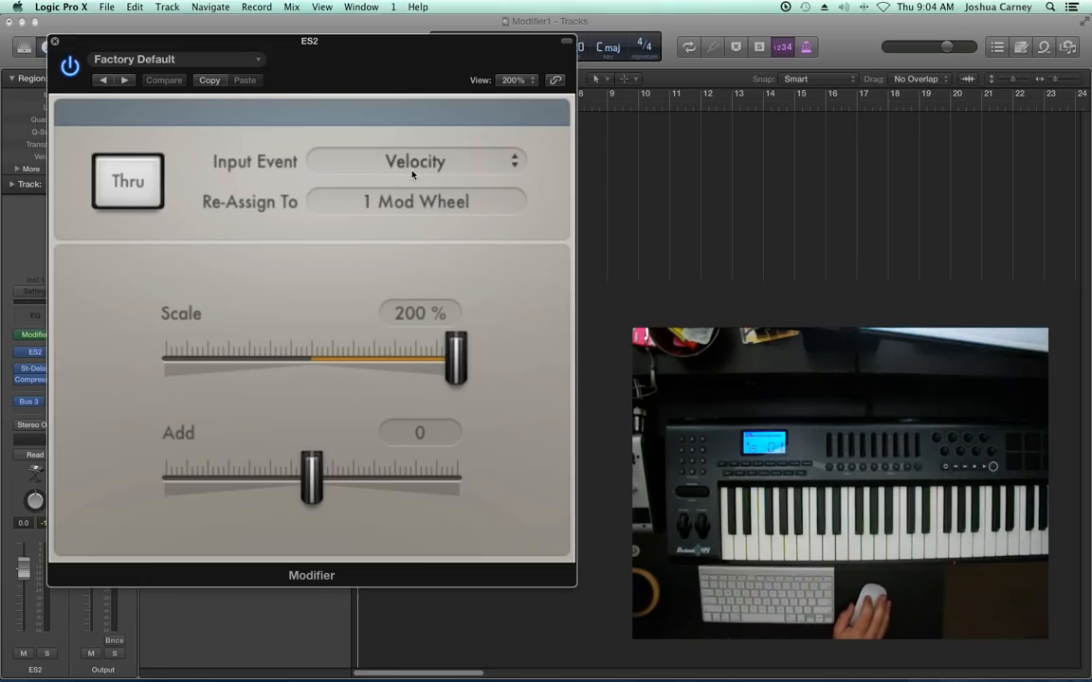
mouse_move(494, 175)
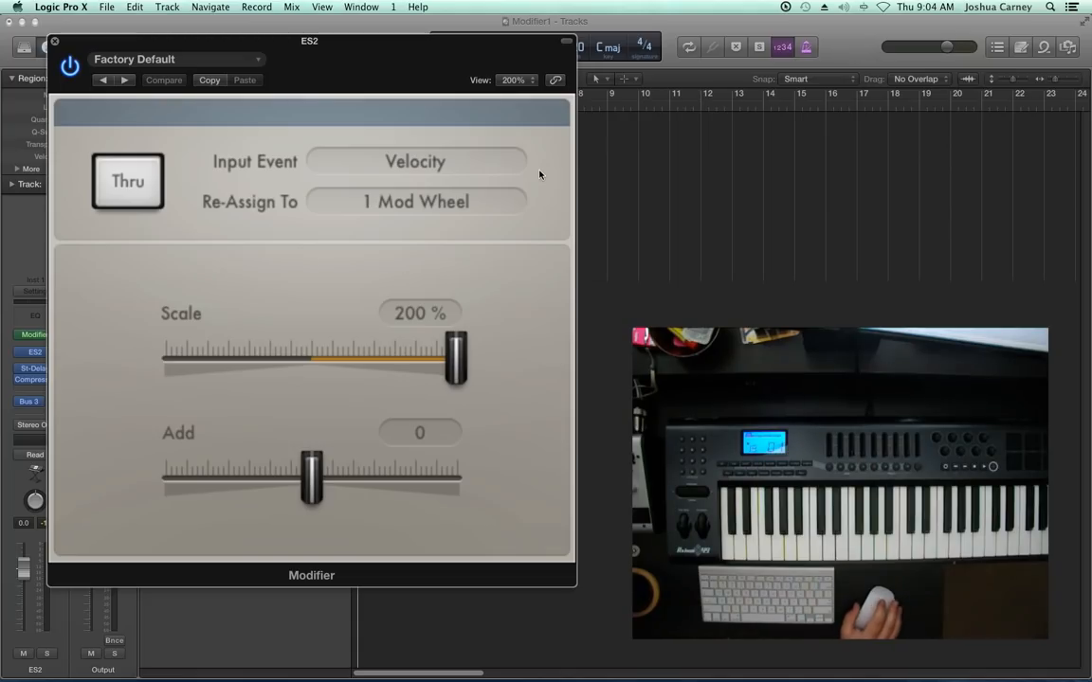
mouse_move(485, 285)
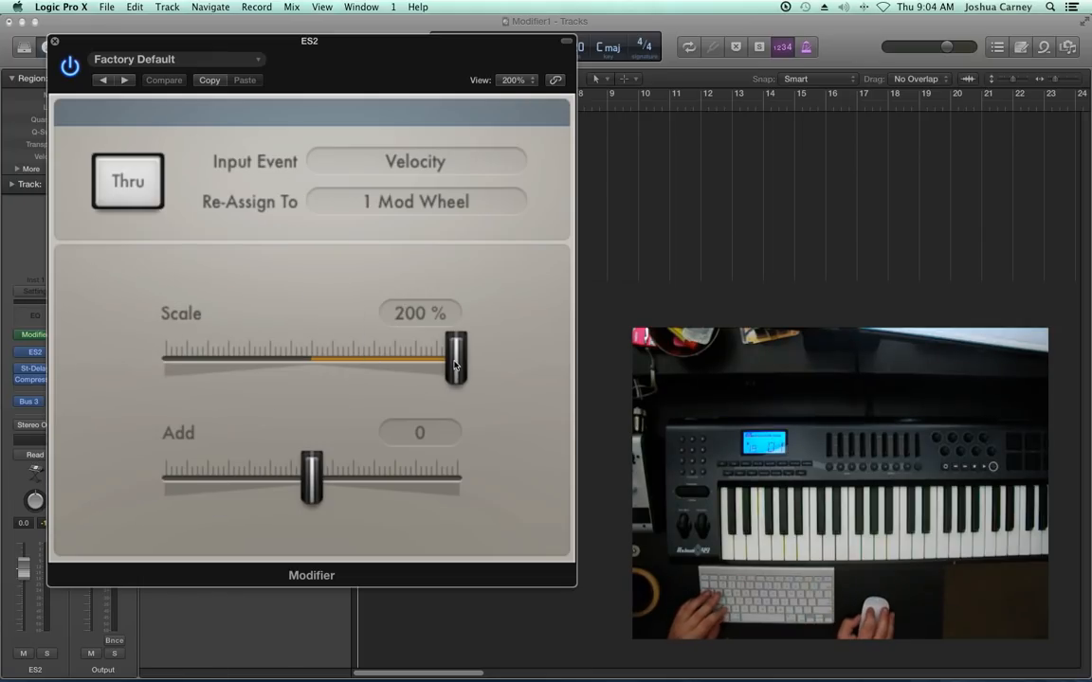
Step: Lower the Modifier's Scale from 200% to 100%
left_click_drag(455, 358, 384, 358)
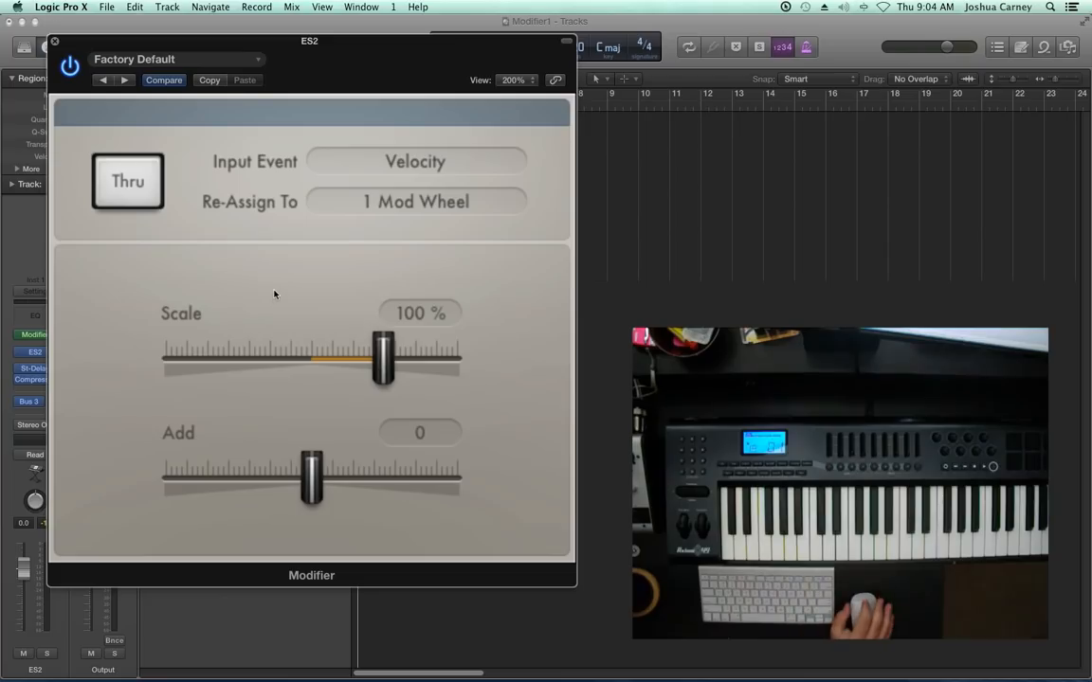
mouse_move(500, 294)
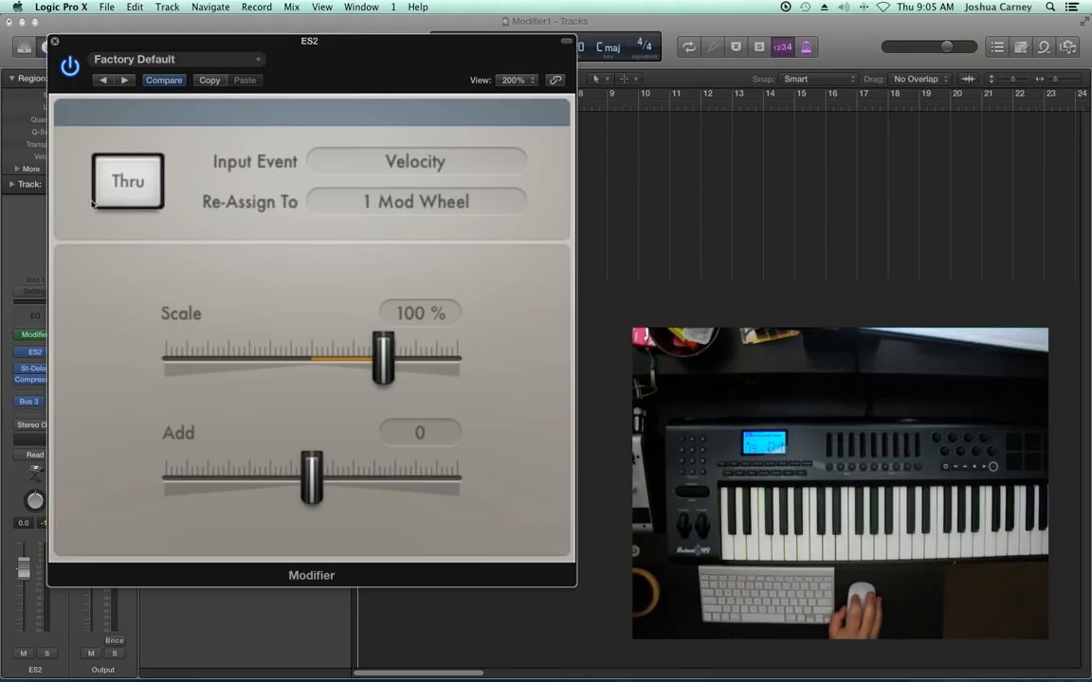
left_click(128, 181)
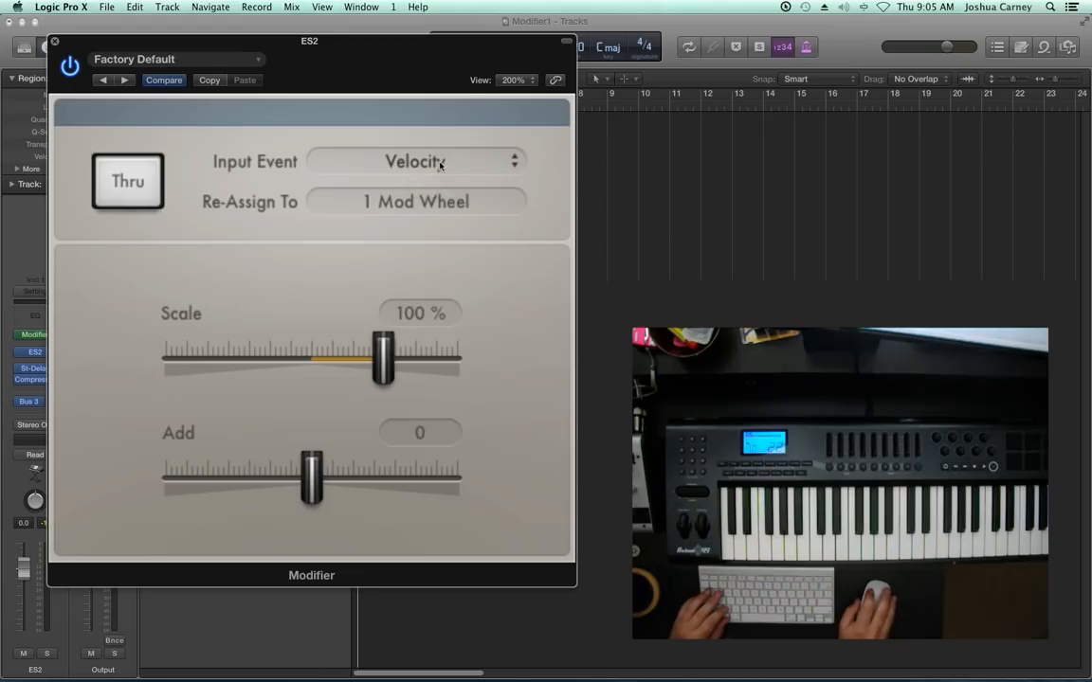
Step: Change the Modifier's Input Event from Velocity to 22
left_click(415, 161)
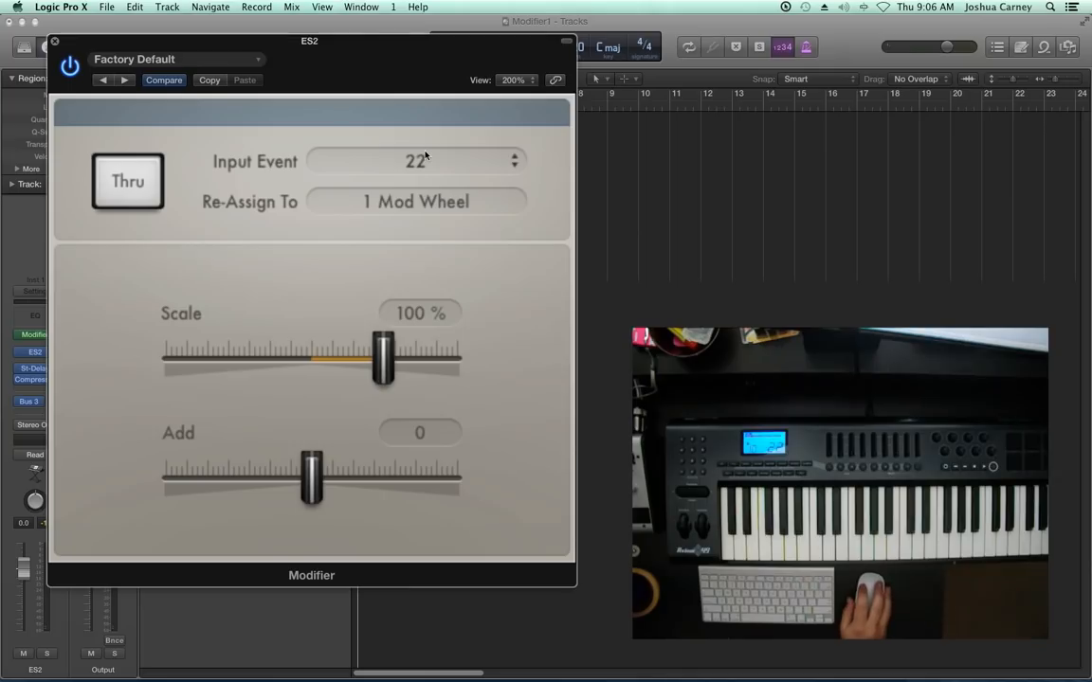
Step: Use Learn to capture controller 75 from the MIDI controller as Input Event
left_click(417, 161)
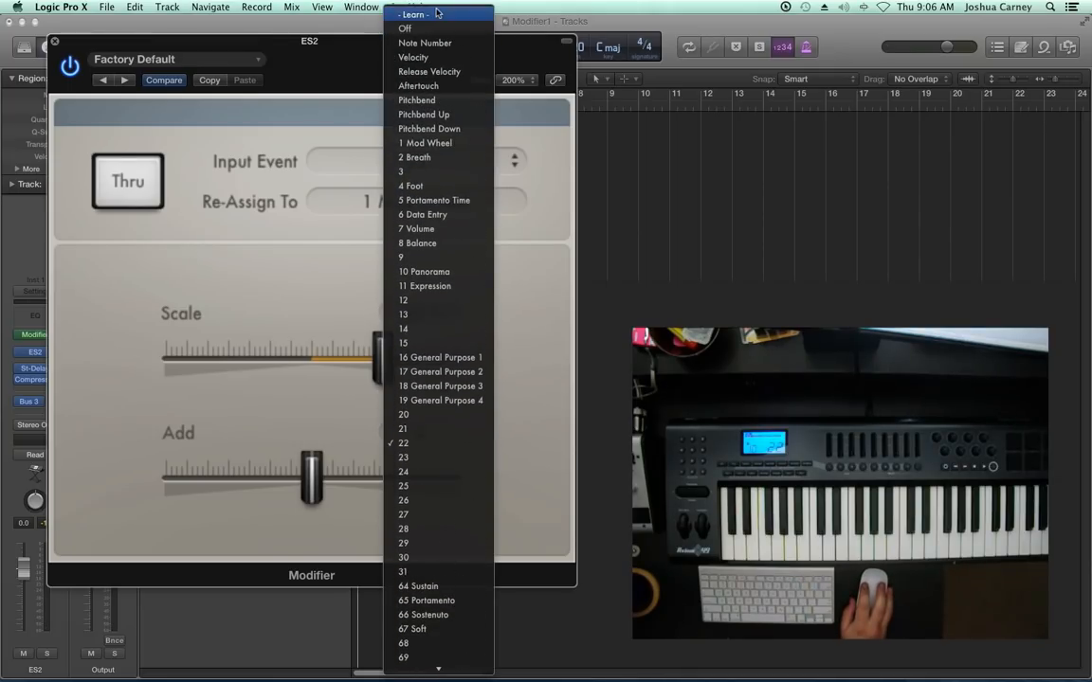
left_click(425, 142)
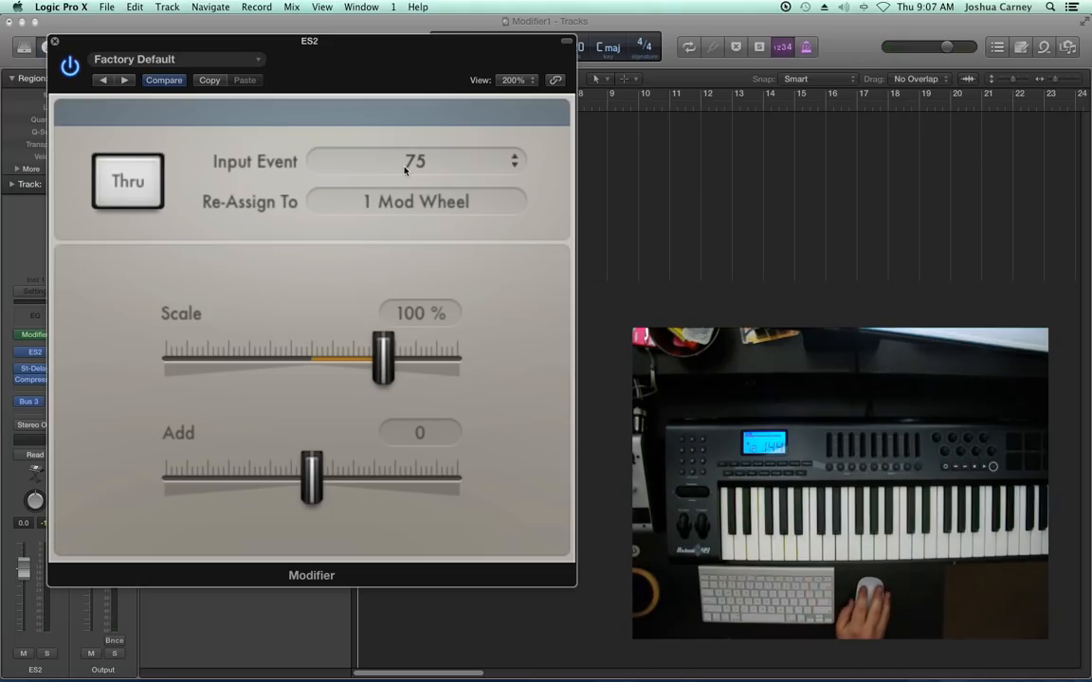
left_click(415, 161)
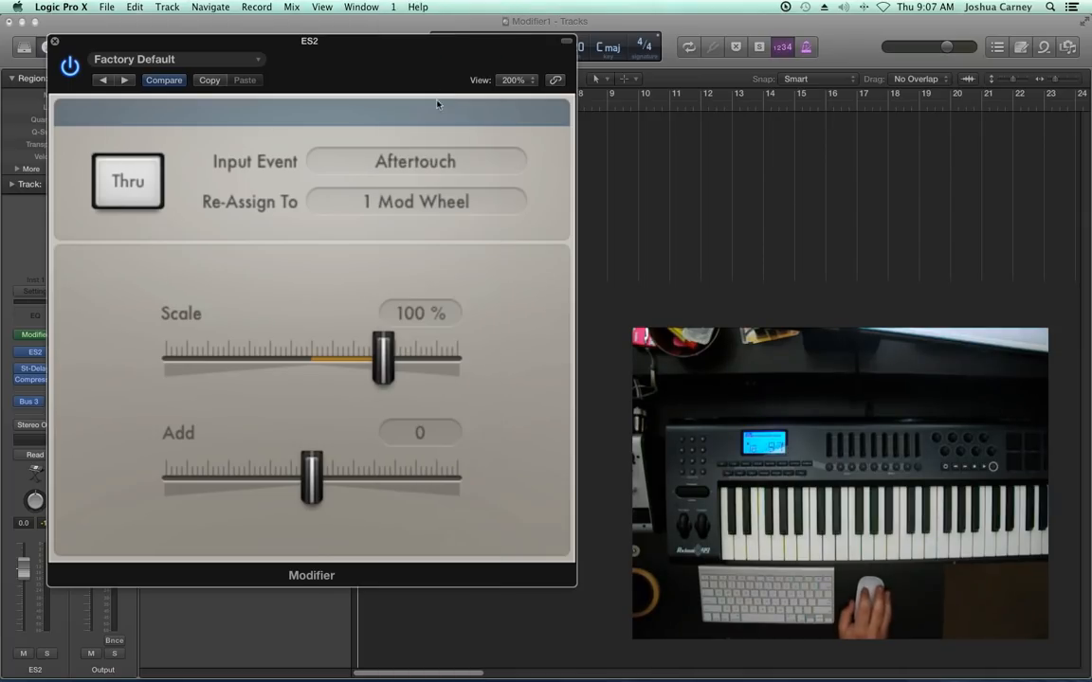
mouse_move(423, 239)
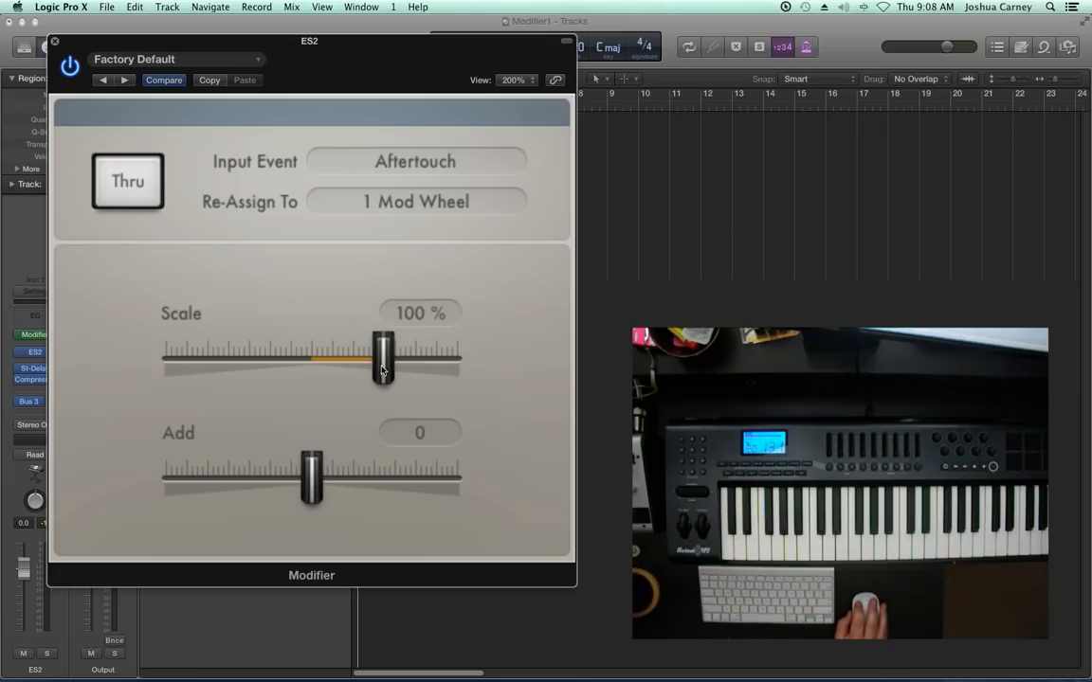
Step: Try Scale at 40% and 200%, then settle it at 50%
left_click_drag(383, 360, 344, 360)
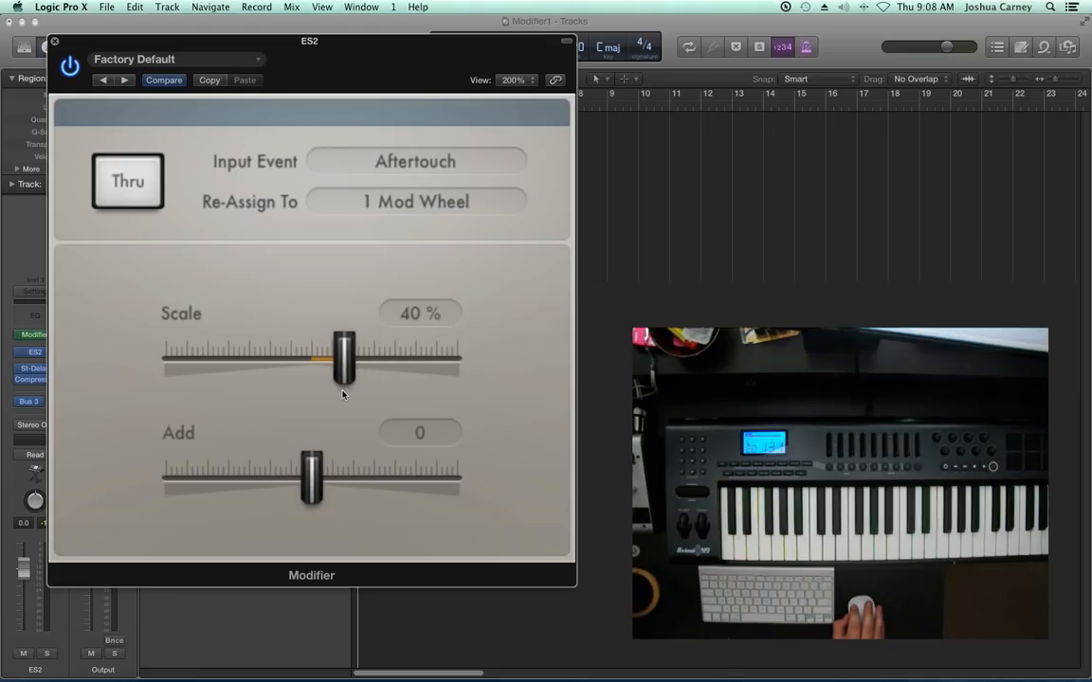
left_click_drag(344, 358, 349, 358)
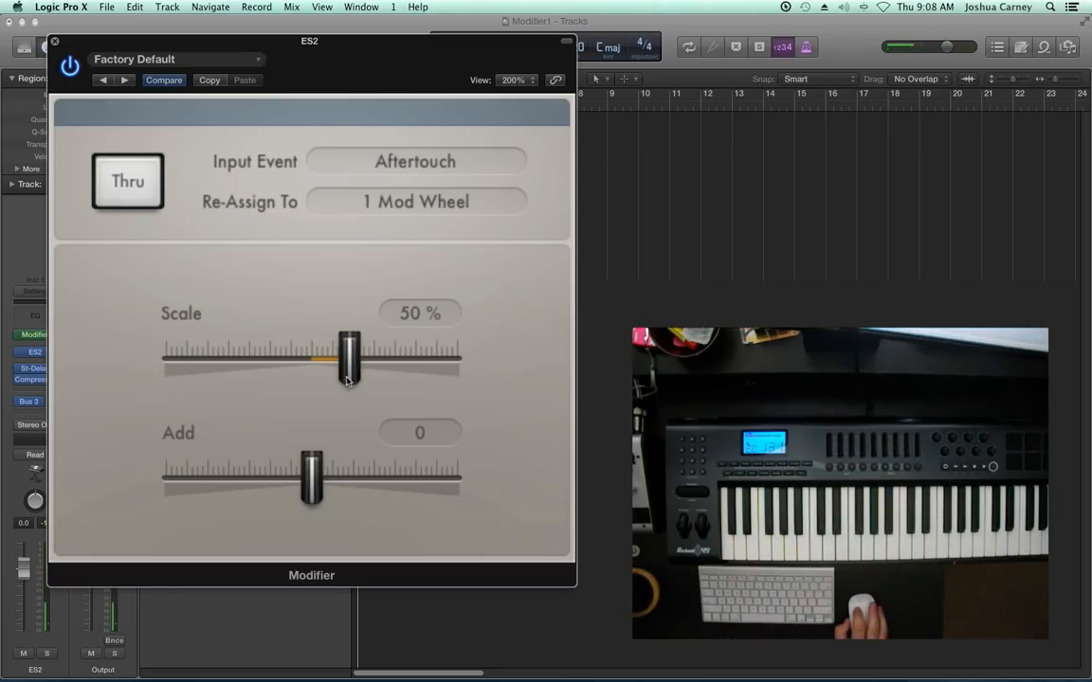
left_click_drag(348, 359, 455, 358)
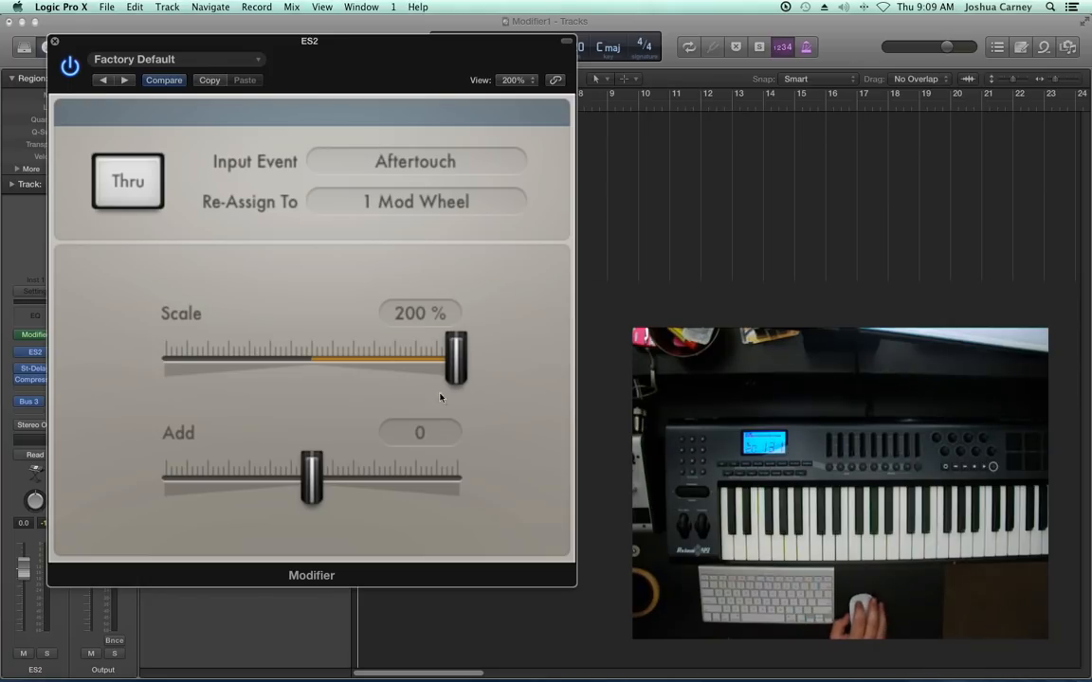
left_click_drag(455, 358, 348, 358)
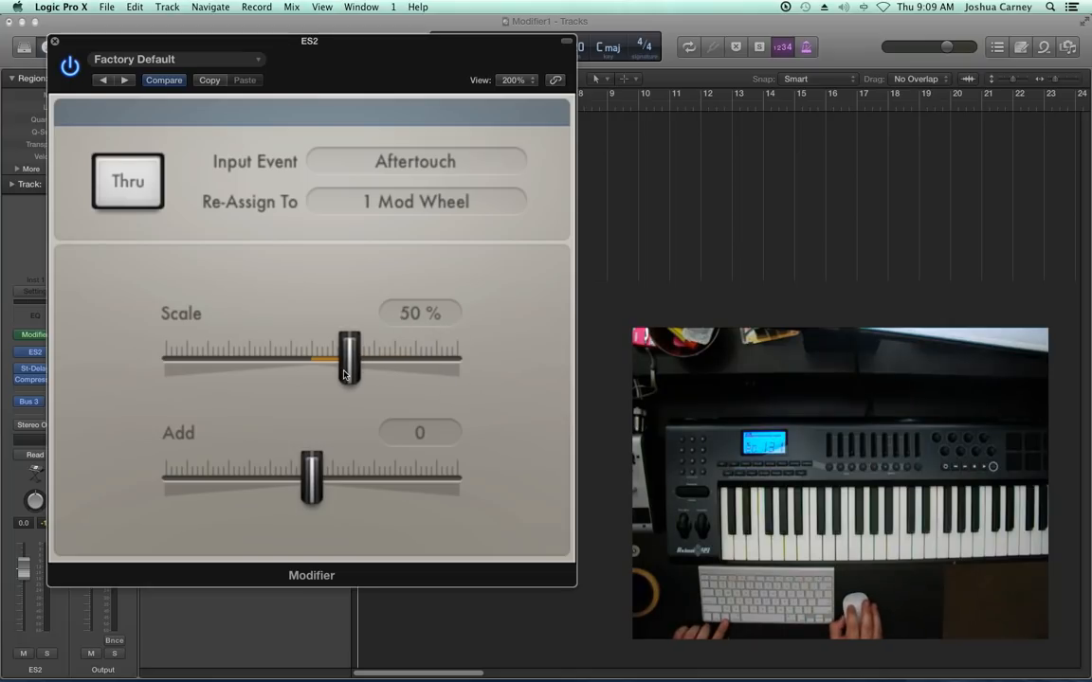
Step: Sweep the Add offset between -126 and 120, ending around 44
left_click_drag(311, 479, 448, 479)
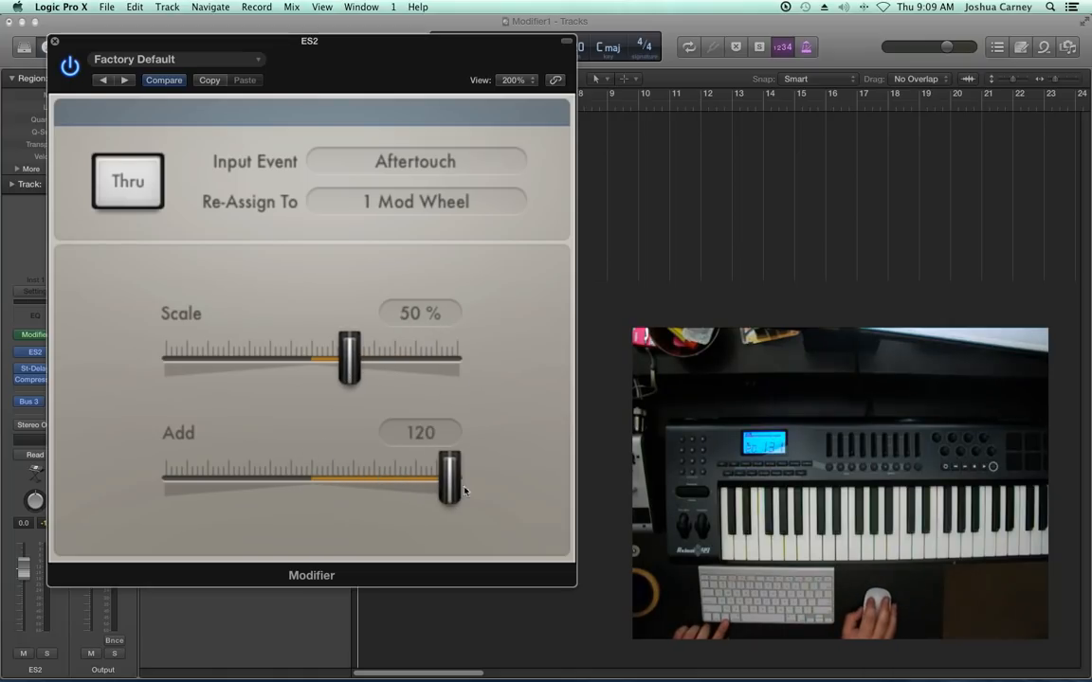
left_click_drag(451, 478, 323, 479)
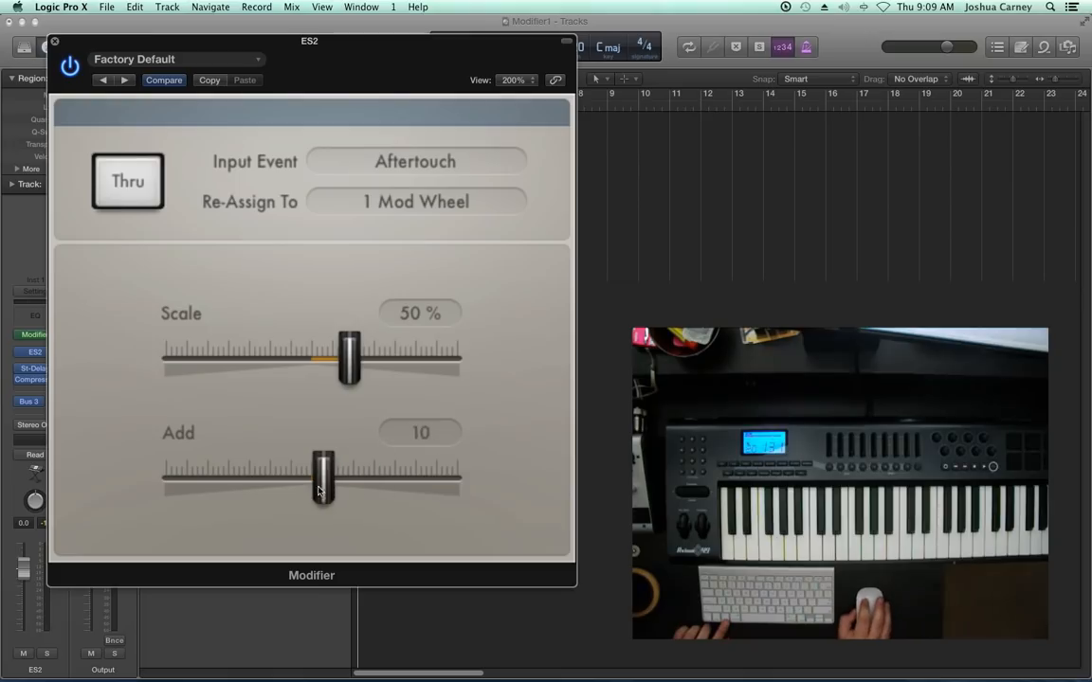
left_click_drag(323, 483, 166, 483)
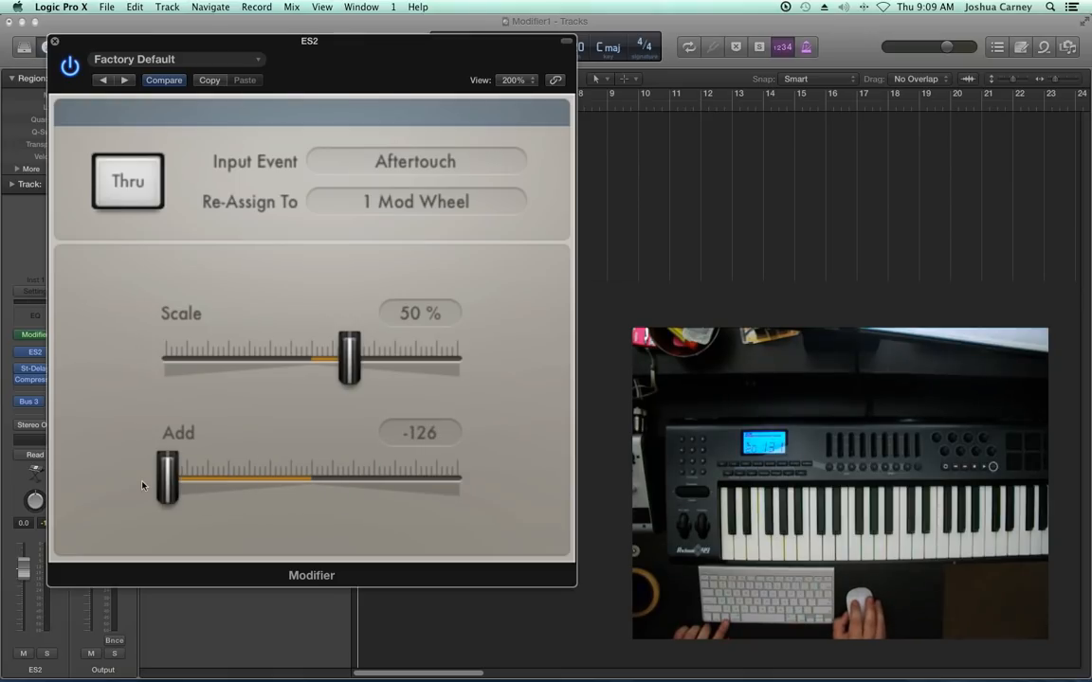
left_click_drag(168, 479, 337, 479)
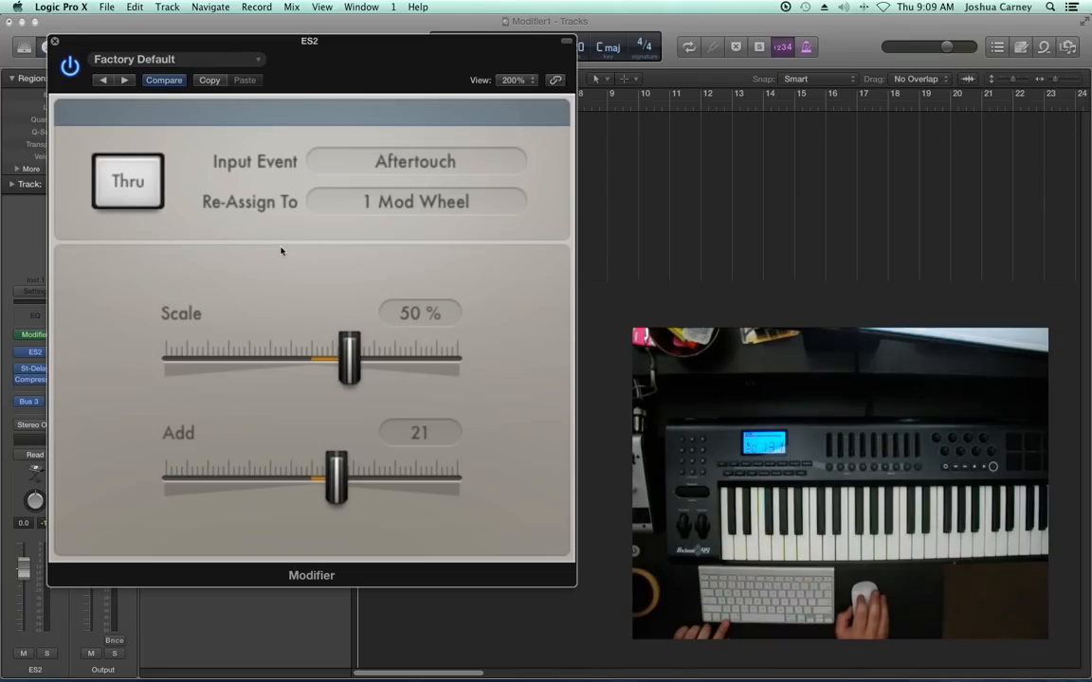
mouse_move(448, 467)
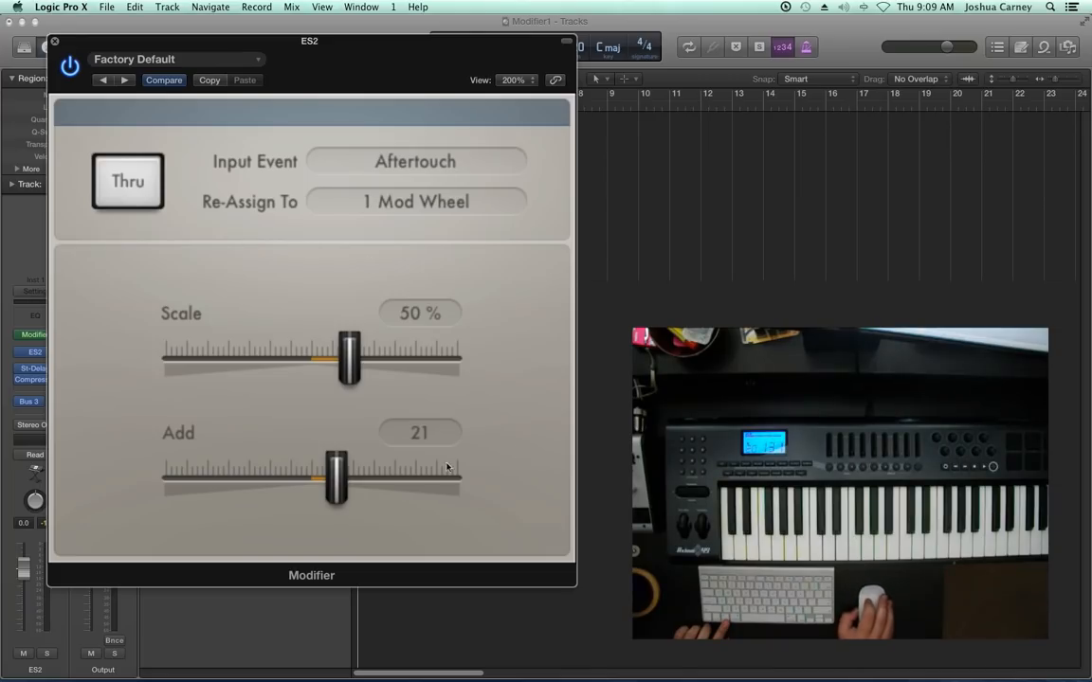
left_click_drag(336, 481, 384, 481)
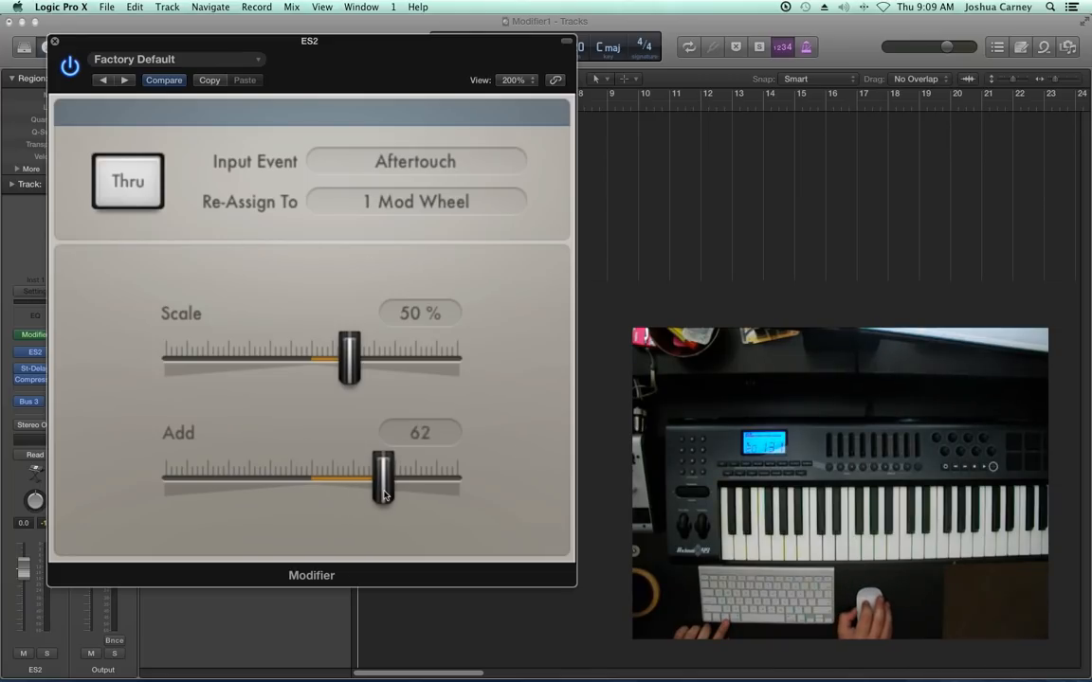
left_click_drag(384, 479, 346, 478)
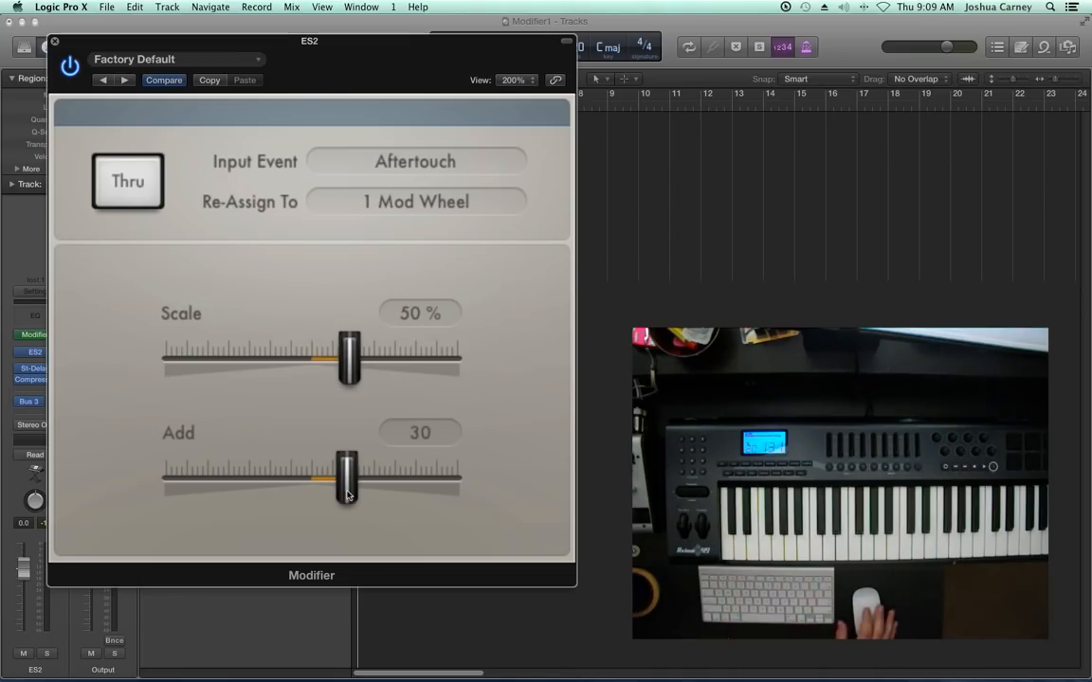
left_click_drag(346, 479, 267, 479)
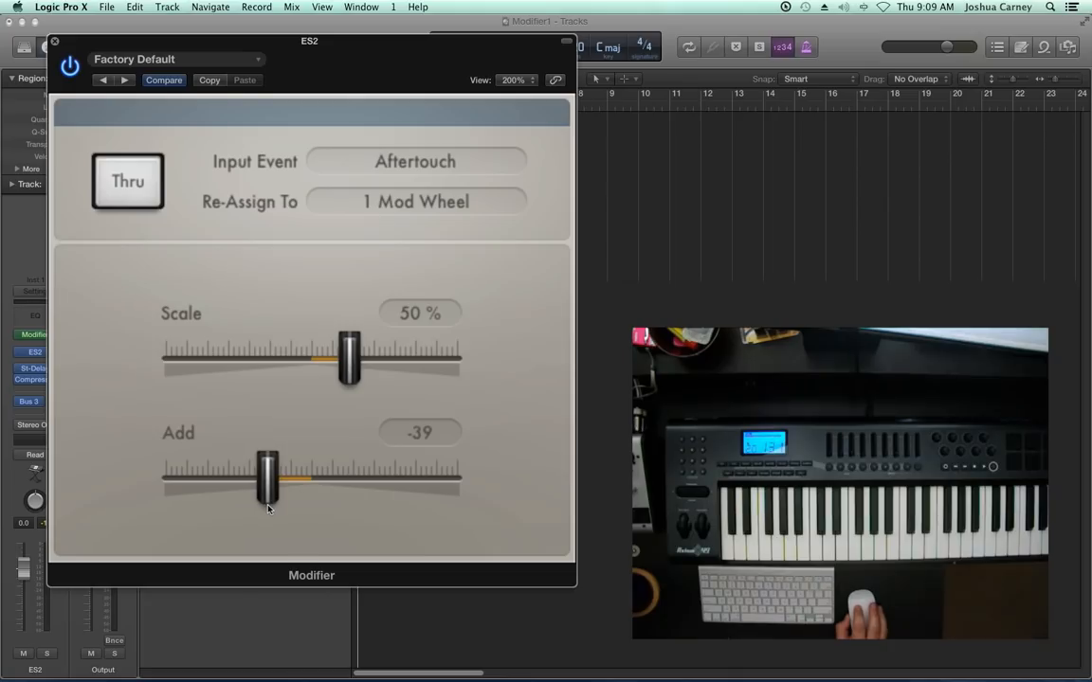
left_click_drag(265, 478, 275, 479)
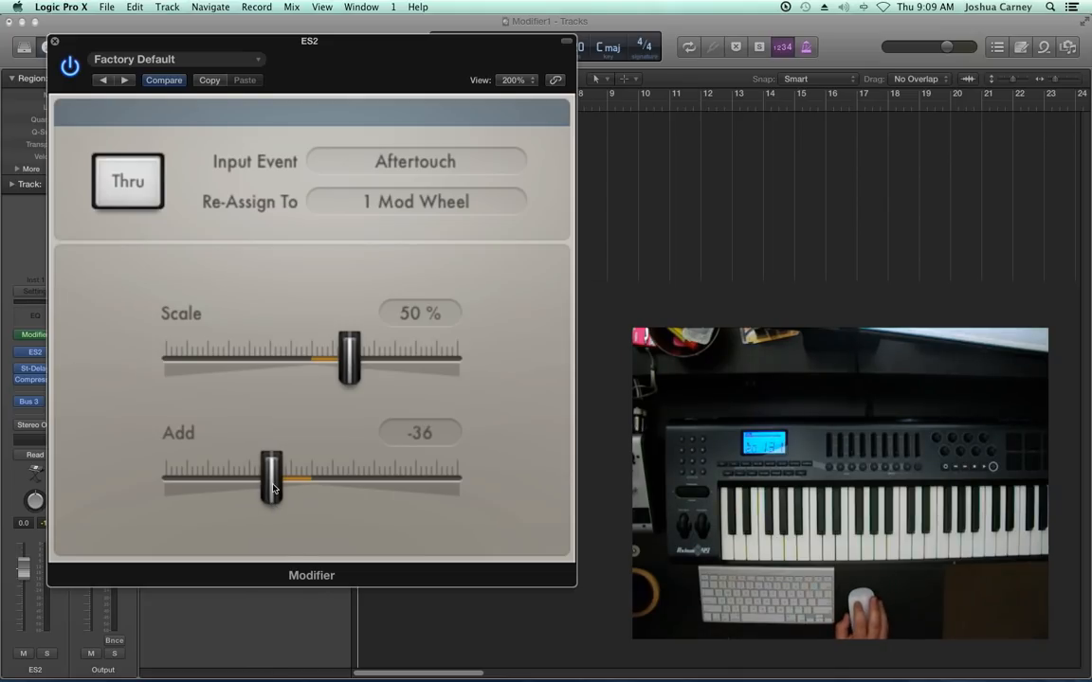
left_click_drag(272, 480, 339, 480)
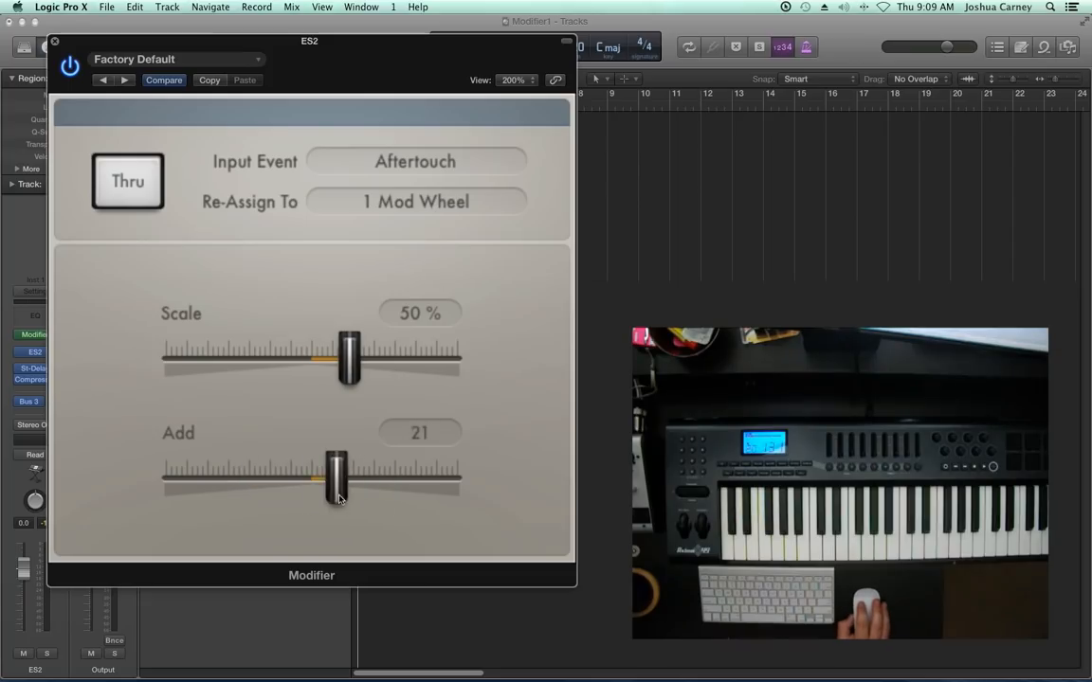
left_click_drag(336, 479, 256, 479)
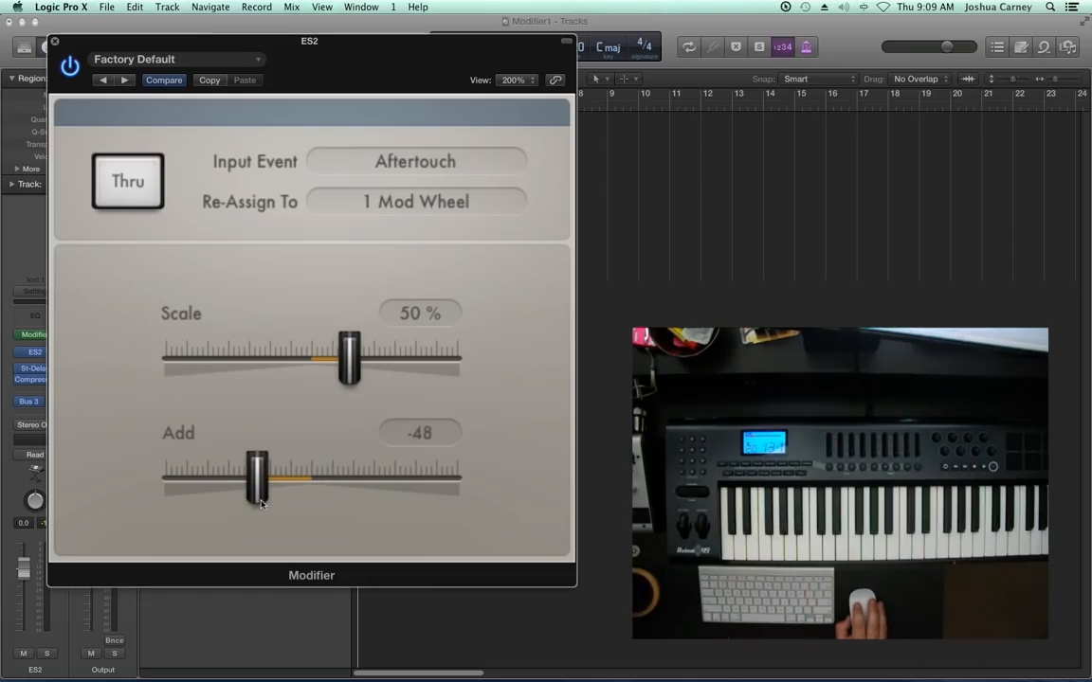
mouse_move(240, 493)
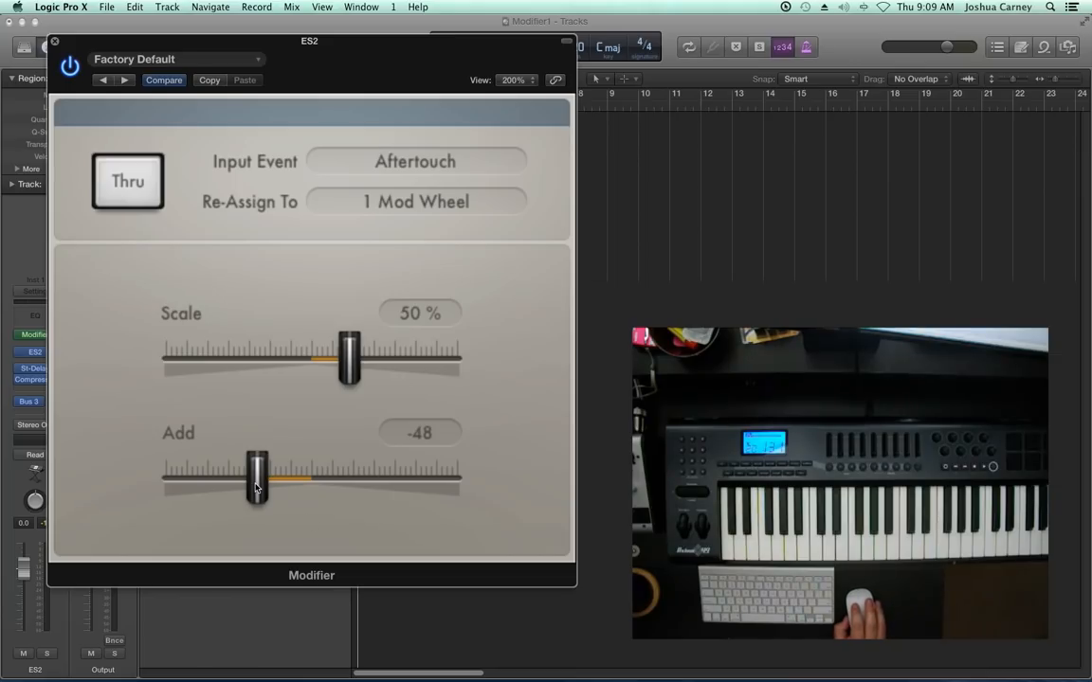
left_click_drag(256, 478, 362, 479)
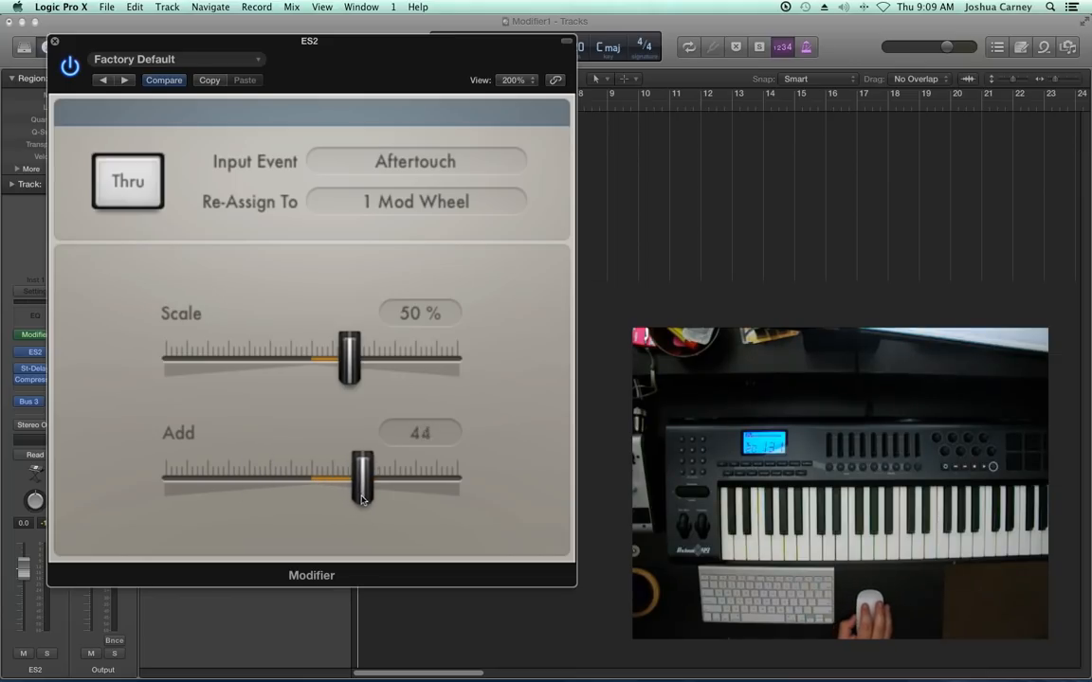
left_click_drag(362, 479, 375, 478)
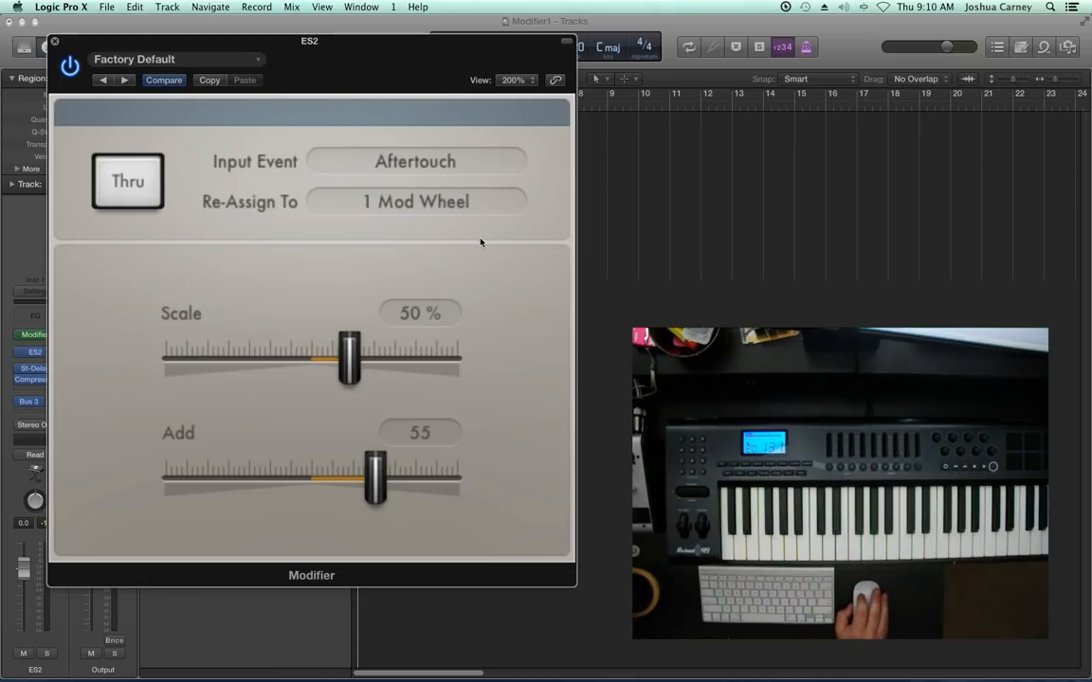
mouse_move(440, 224)
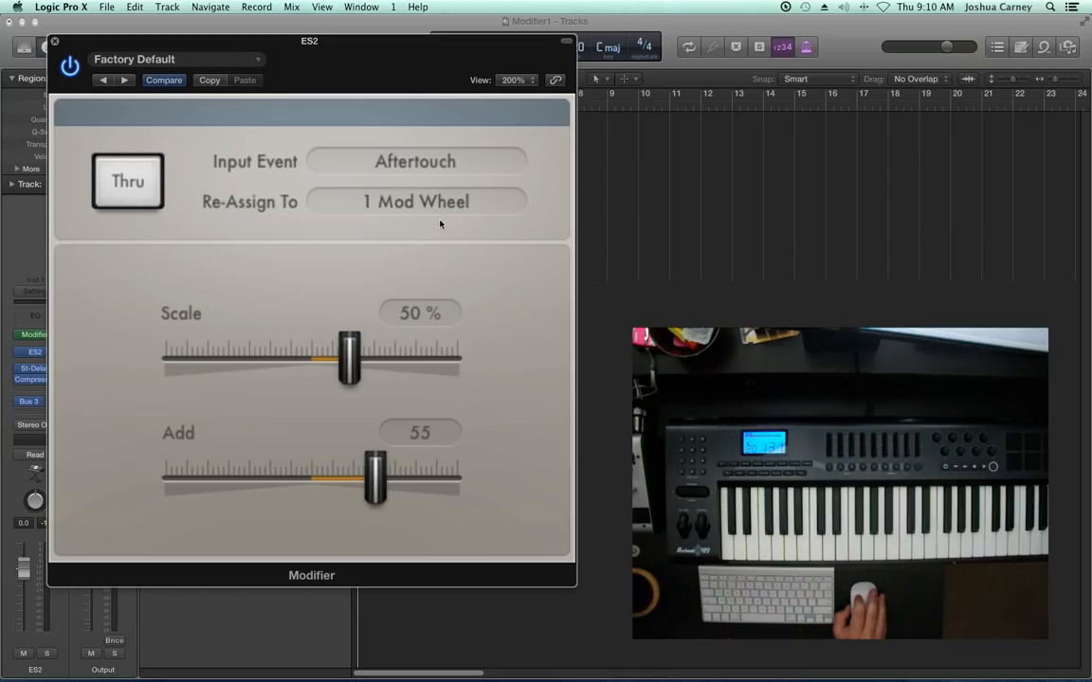
mouse_move(433, 231)
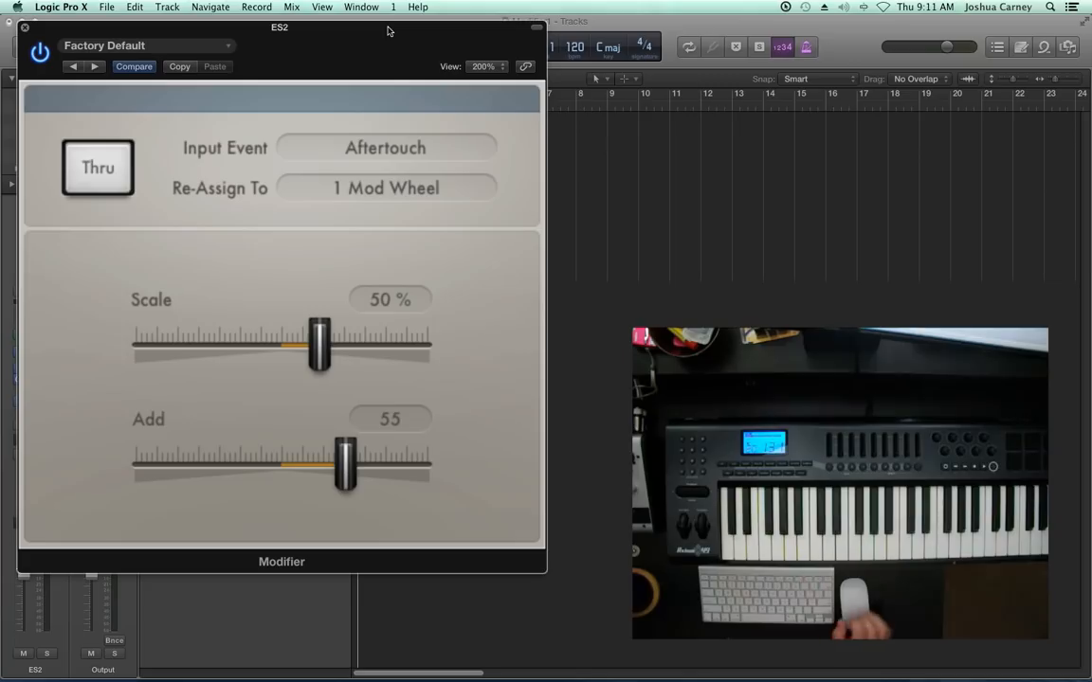
mouse_move(384, 104)
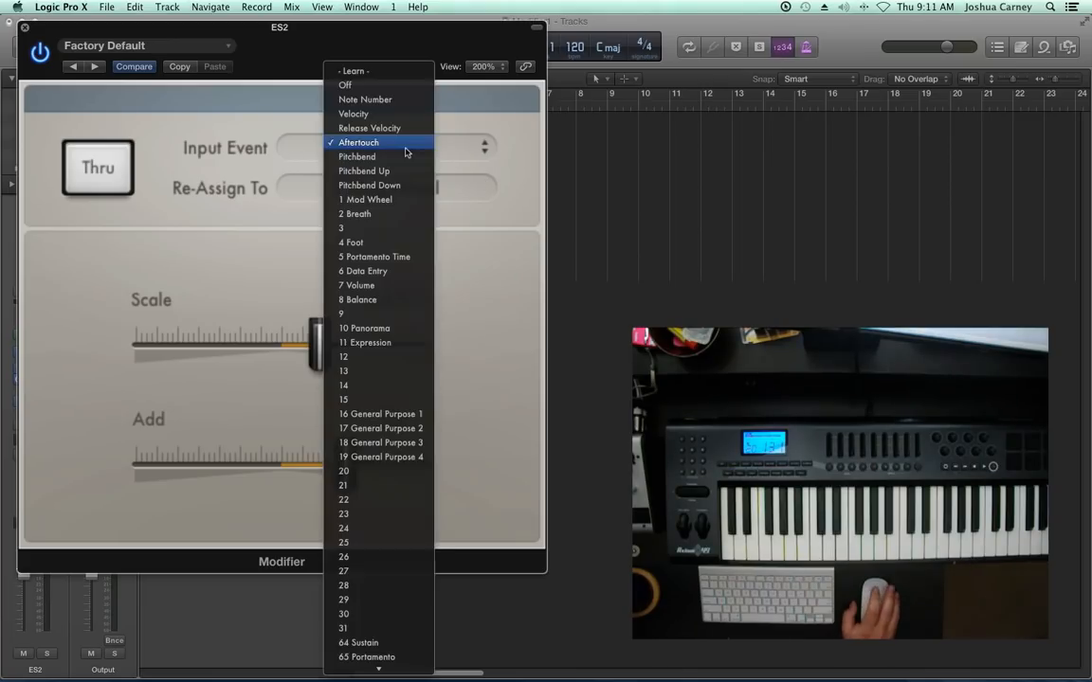
Step: Set both Input Event and Re-Assign To to 8 Balance
left_click(365, 199)
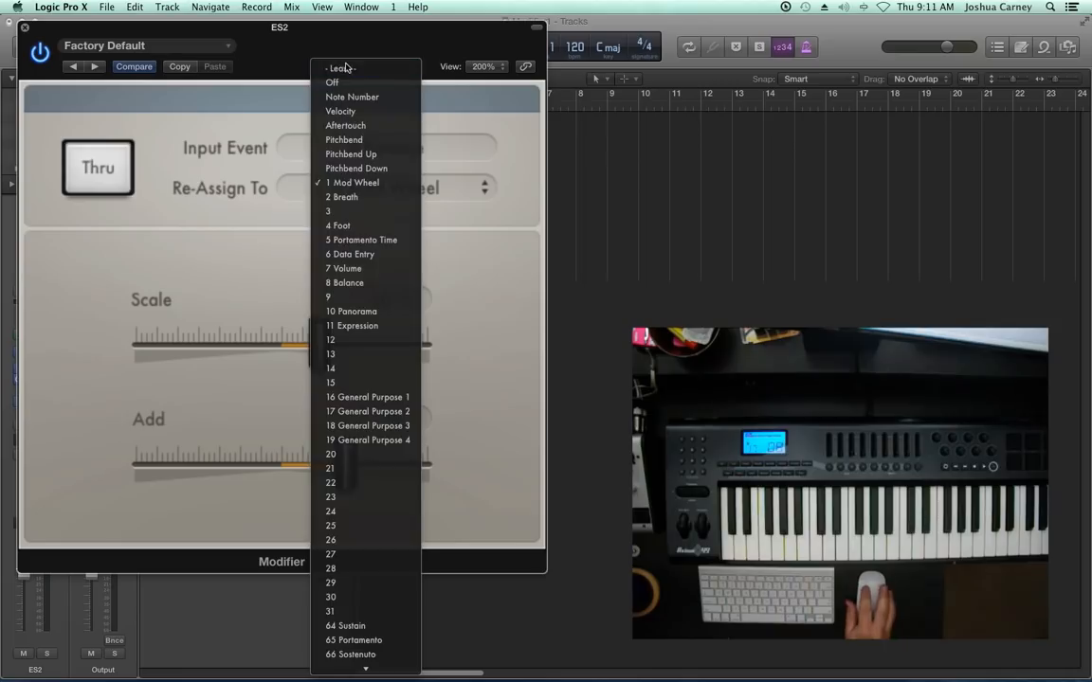
left_click(345, 282)
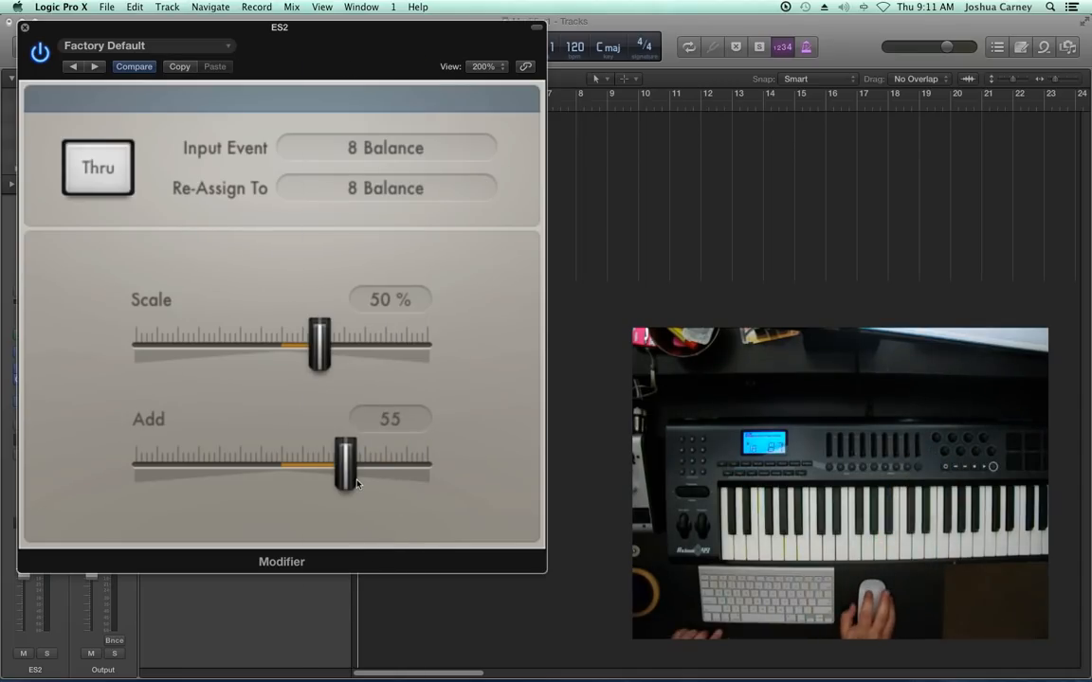
Step: Reset Add to 0 and bring Scale up to 100%, then down to 0%
left_click_drag(344, 465, 282, 464)
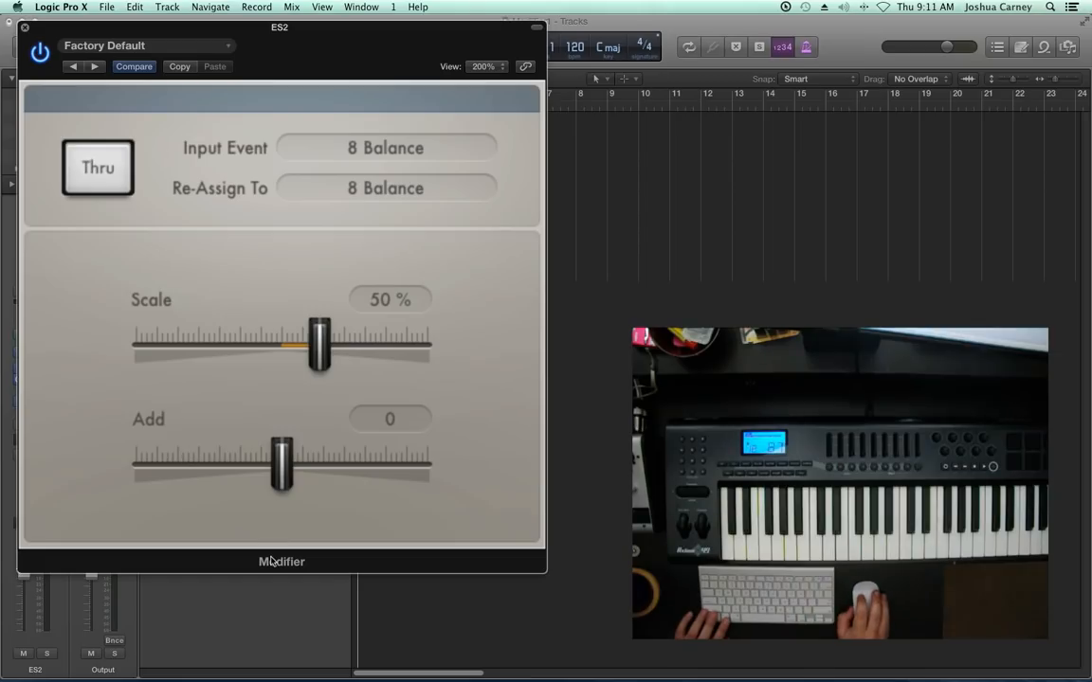
left_click_drag(318, 347, 352, 347)
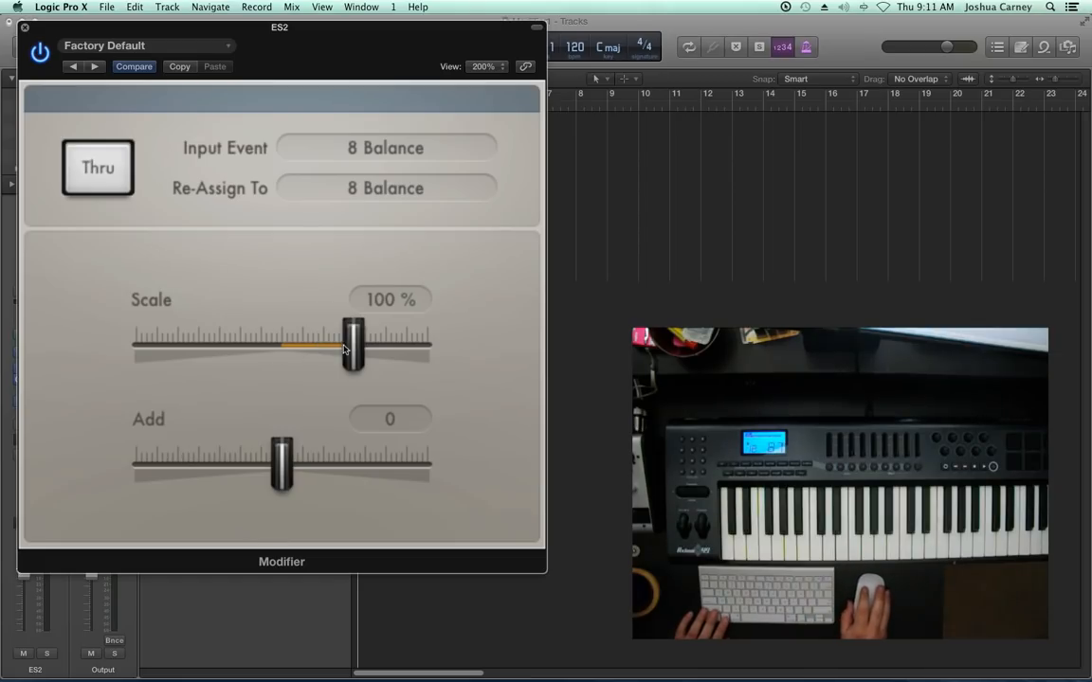
left_click_drag(350, 344, 287, 344)
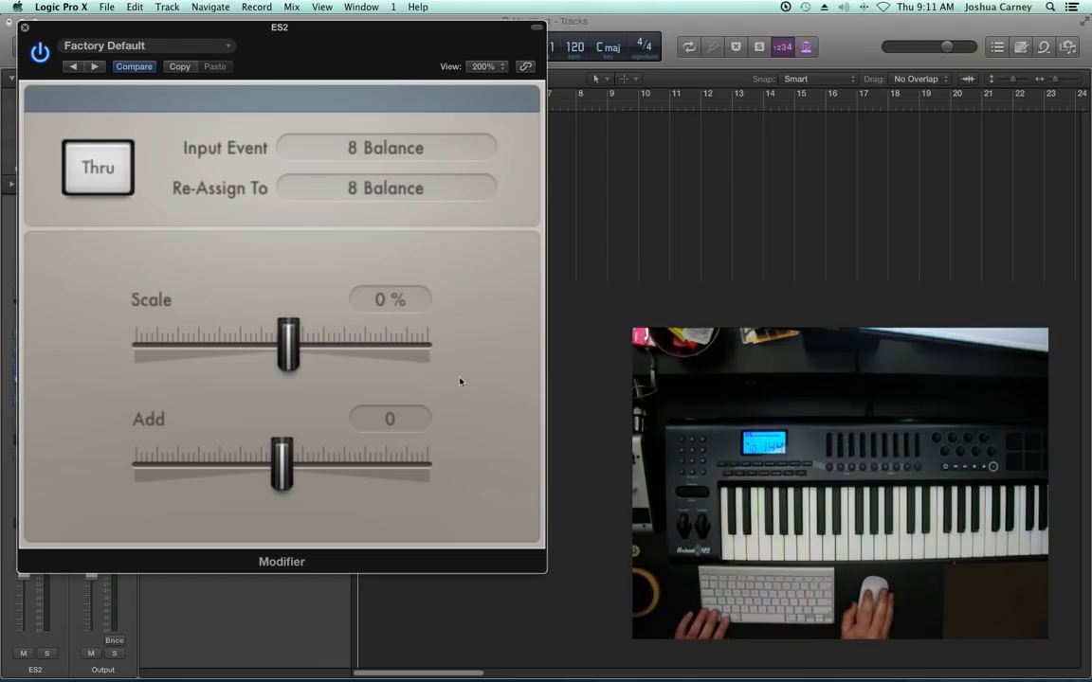
left_click(390, 300)
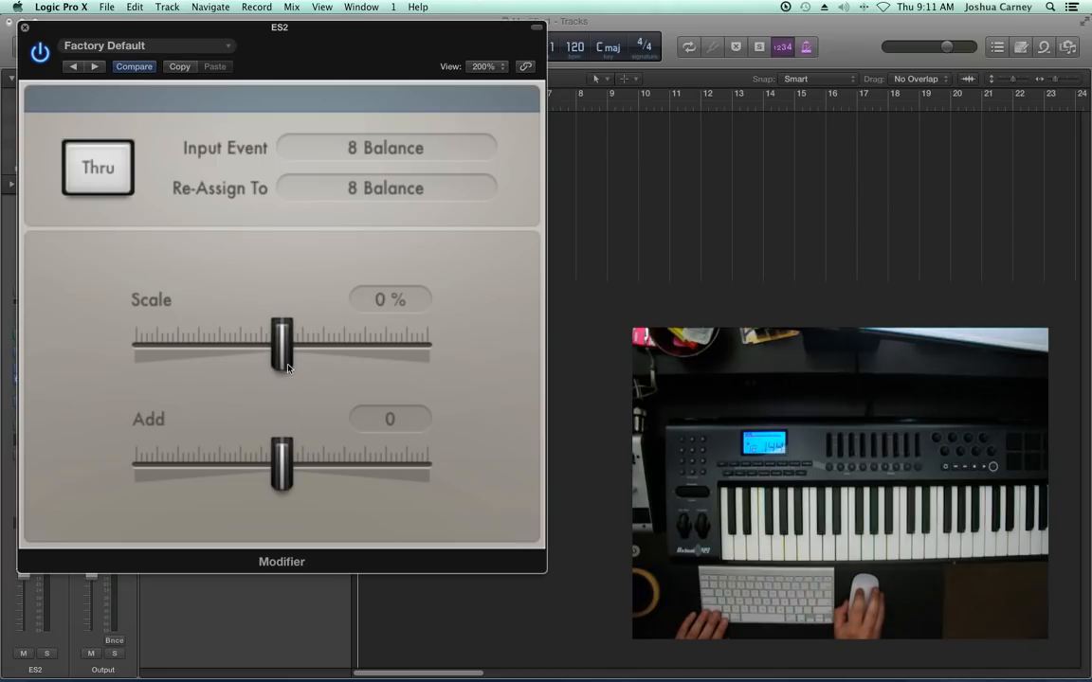
mouse_move(304, 408)
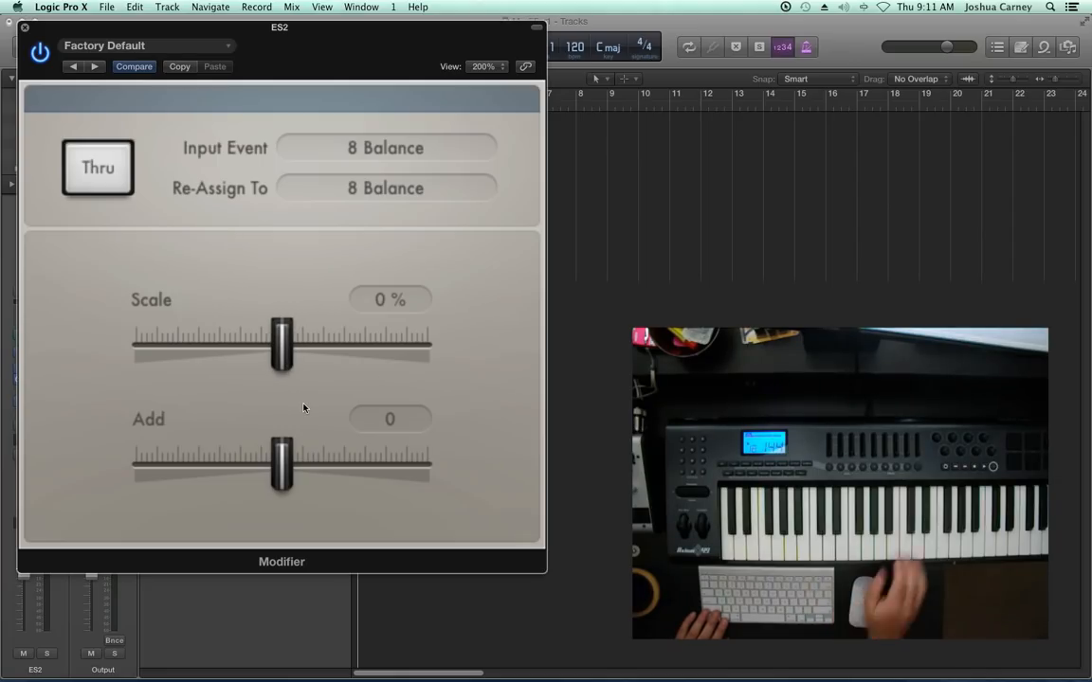